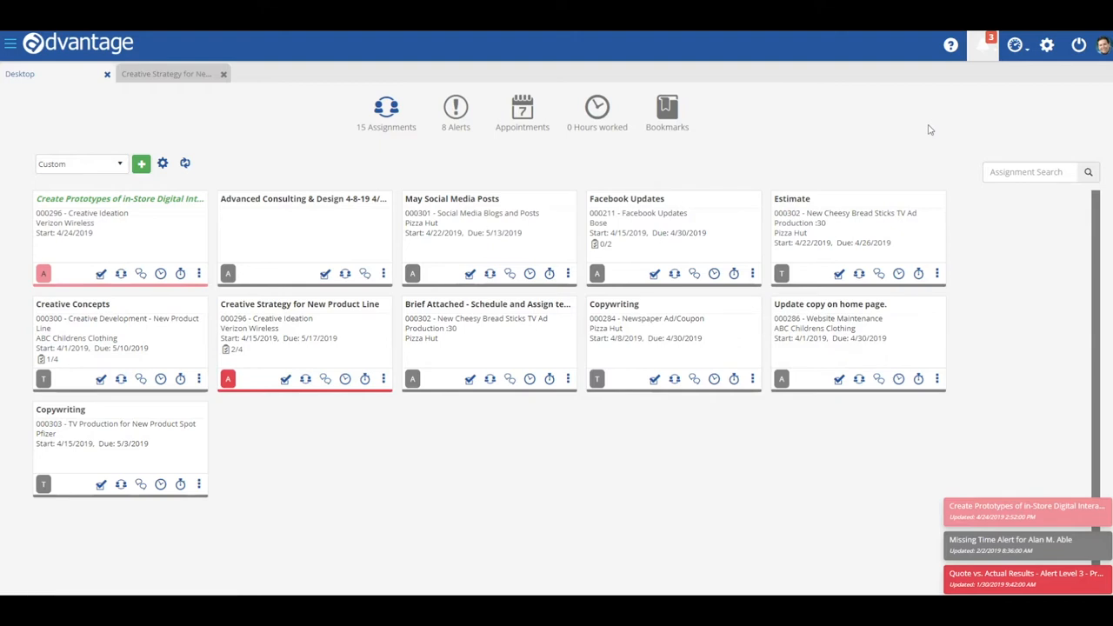
mouse_move(981, 46)
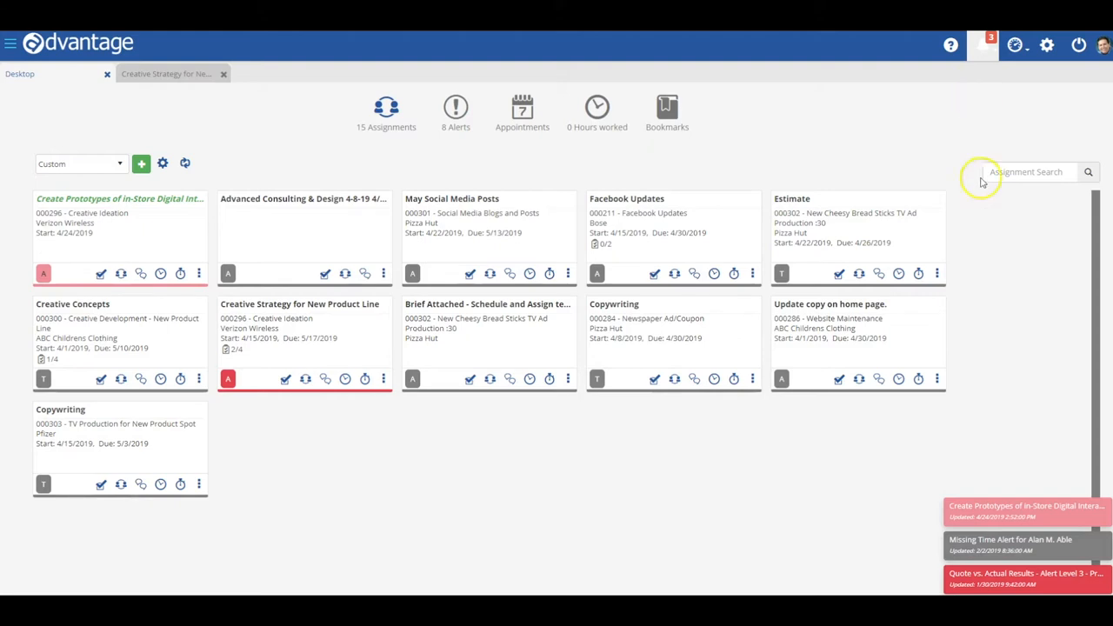
mouse_move(972, 537)
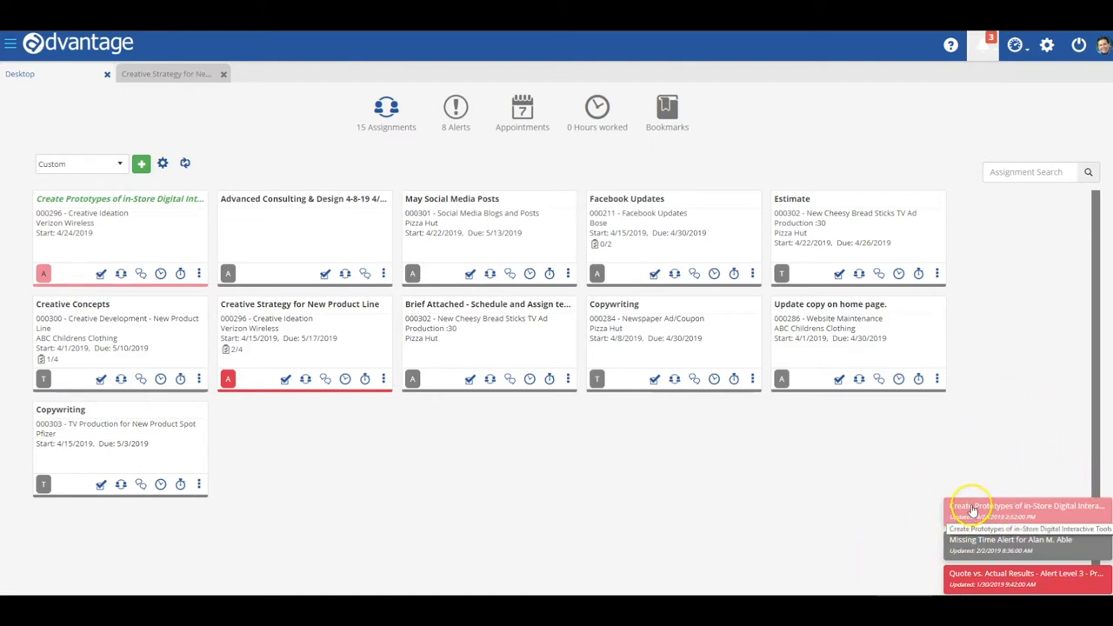
mouse_move(972, 506)
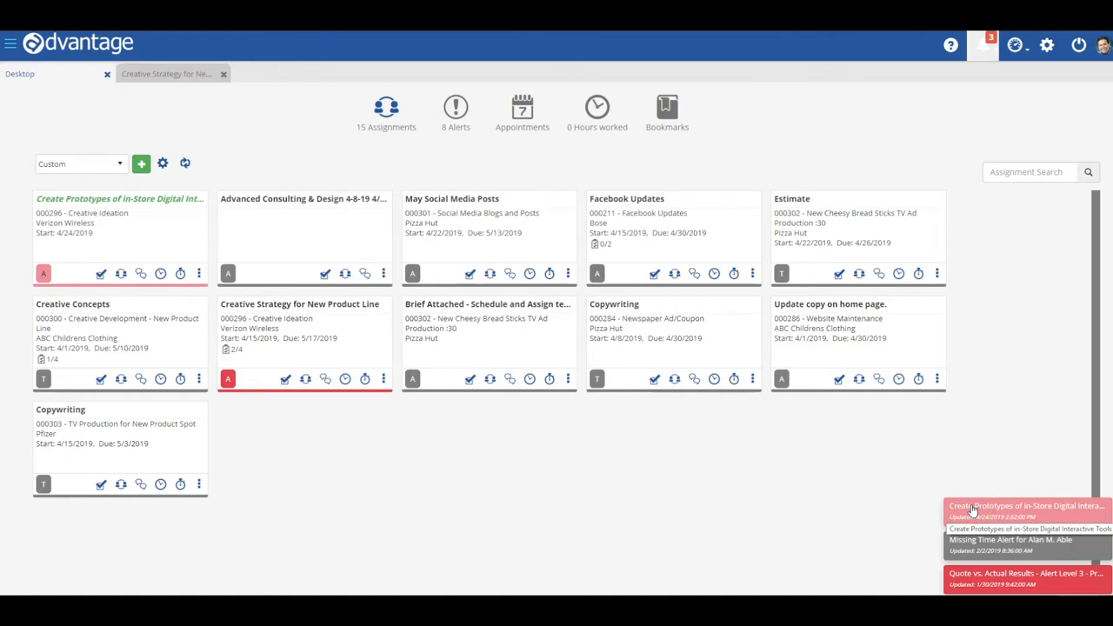
mouse_move(171, 200)
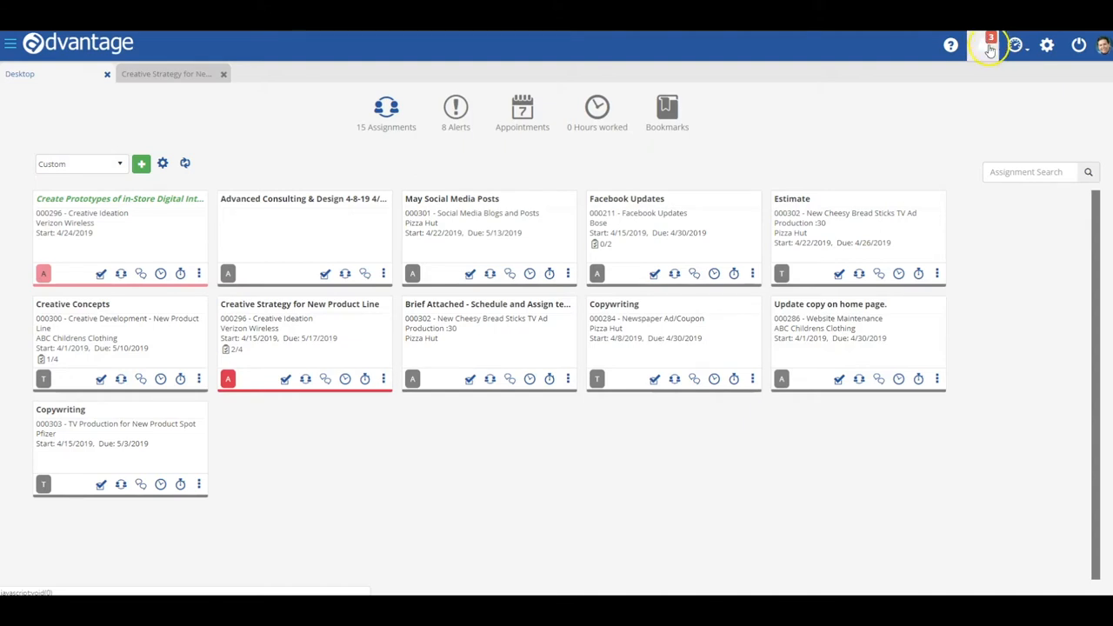
mouse_move(988, 45)
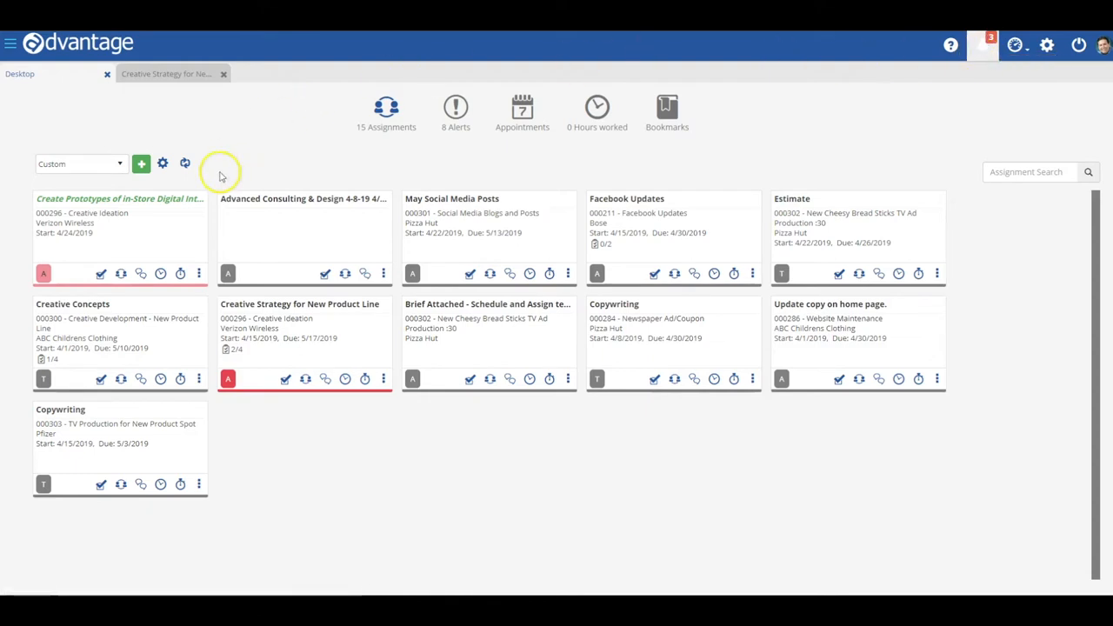
mouse_move(428, 476)
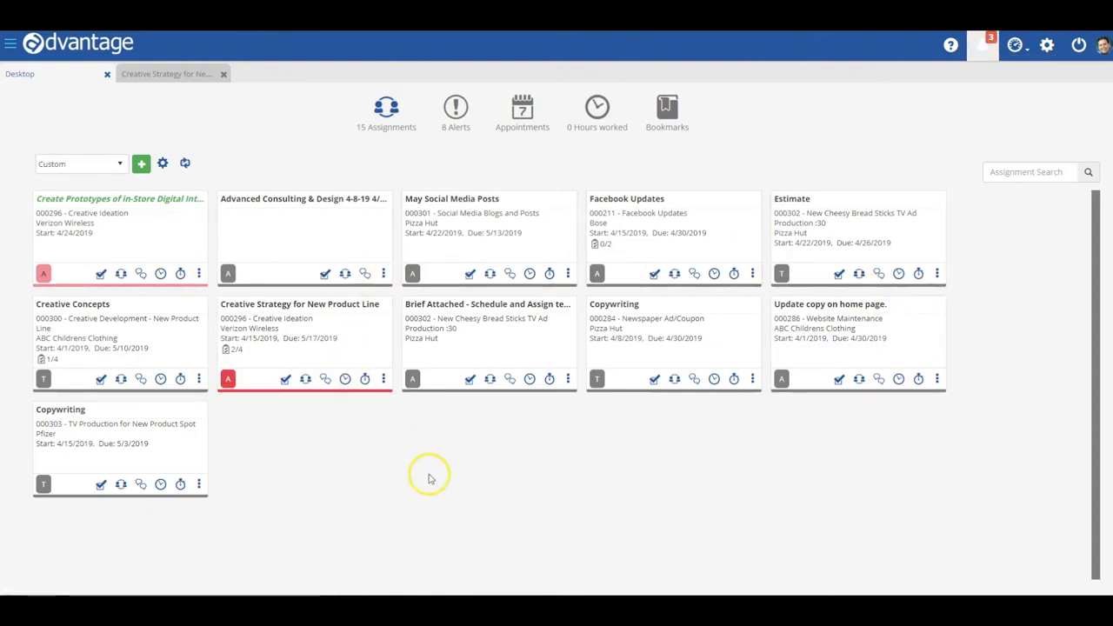
mouse_move(467, 521)
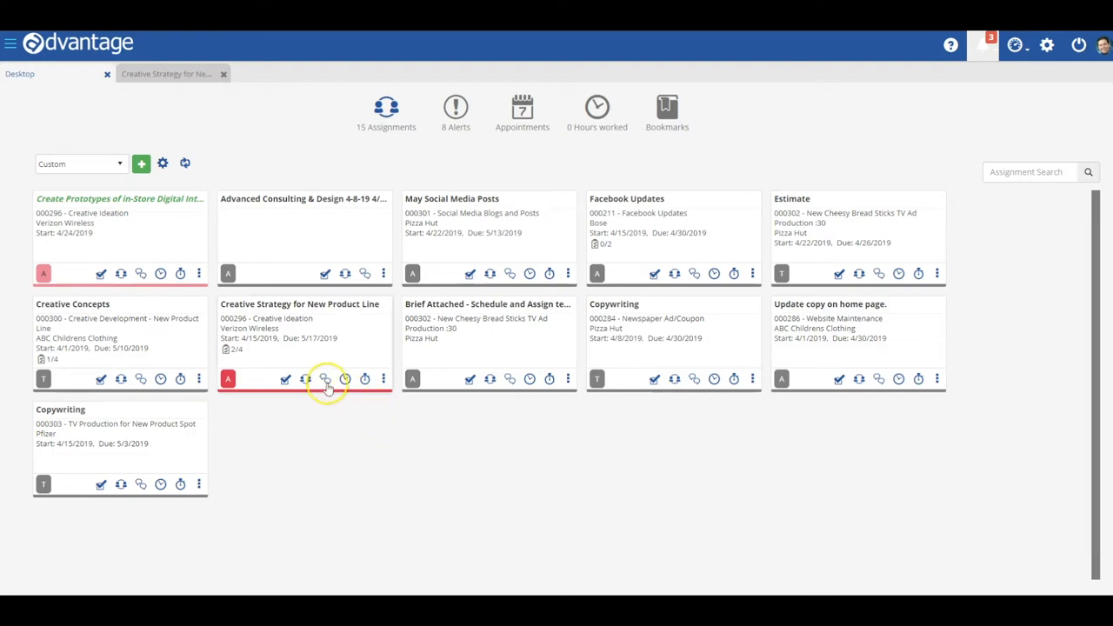
mouse_move(325, 379)
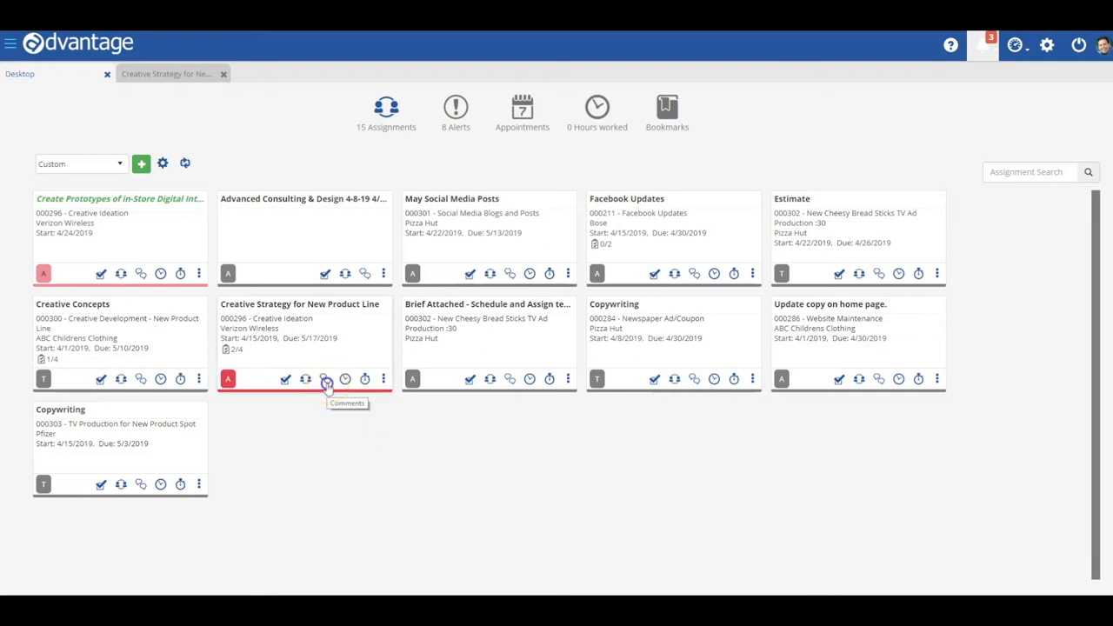
- View and dismiss the Creative Strategy comments, then reveal its priority, alert, job and time actions
left_click(327, 379)
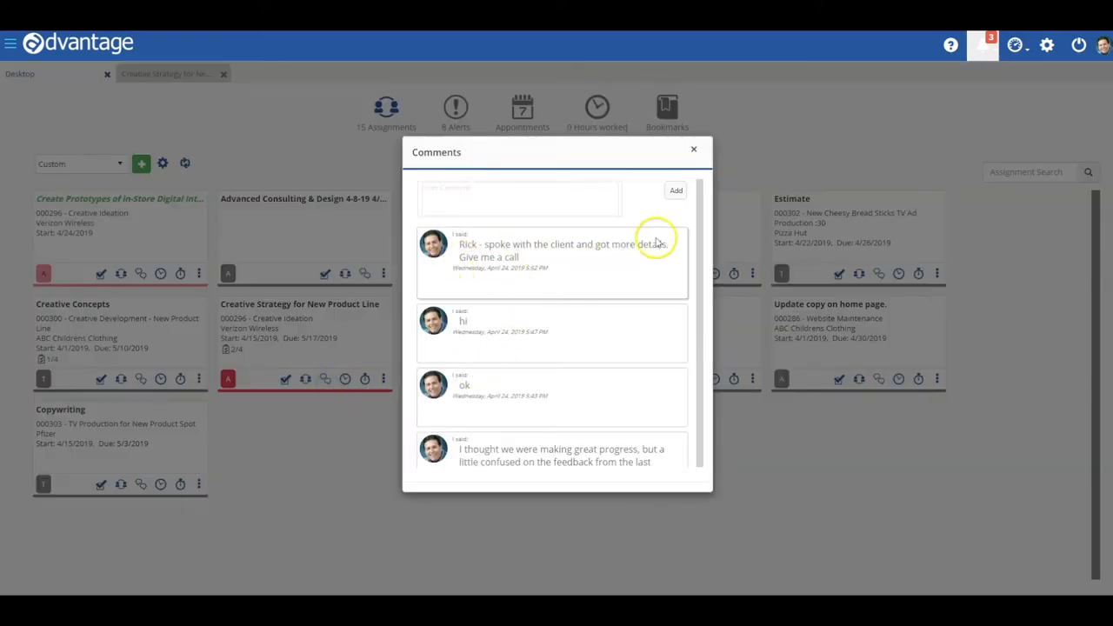
left_click(692, 150)
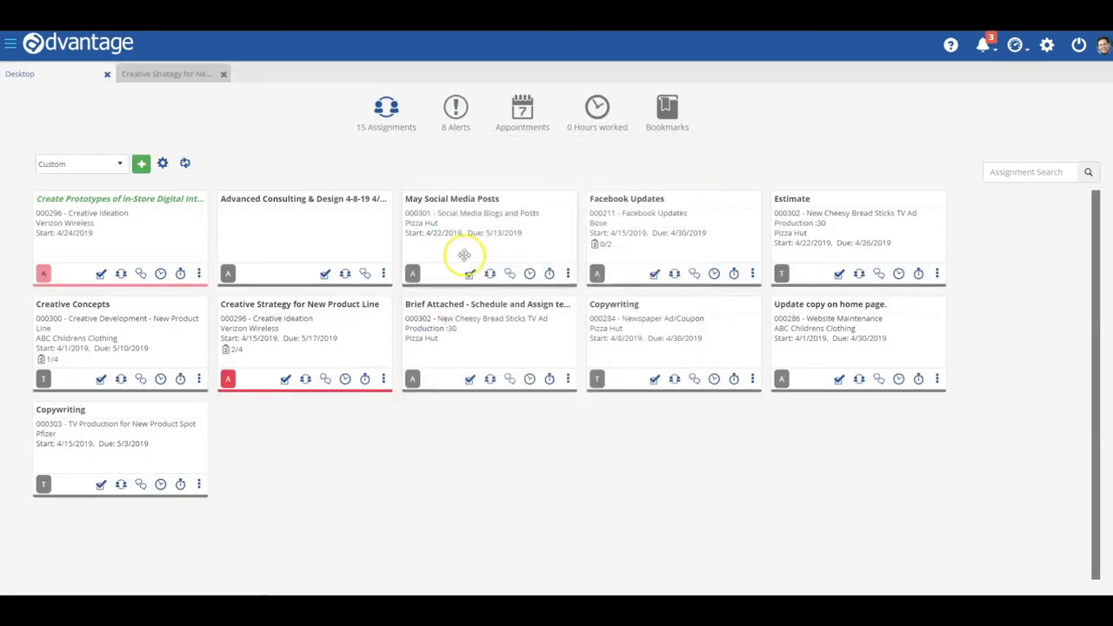
left_click(382, 379)
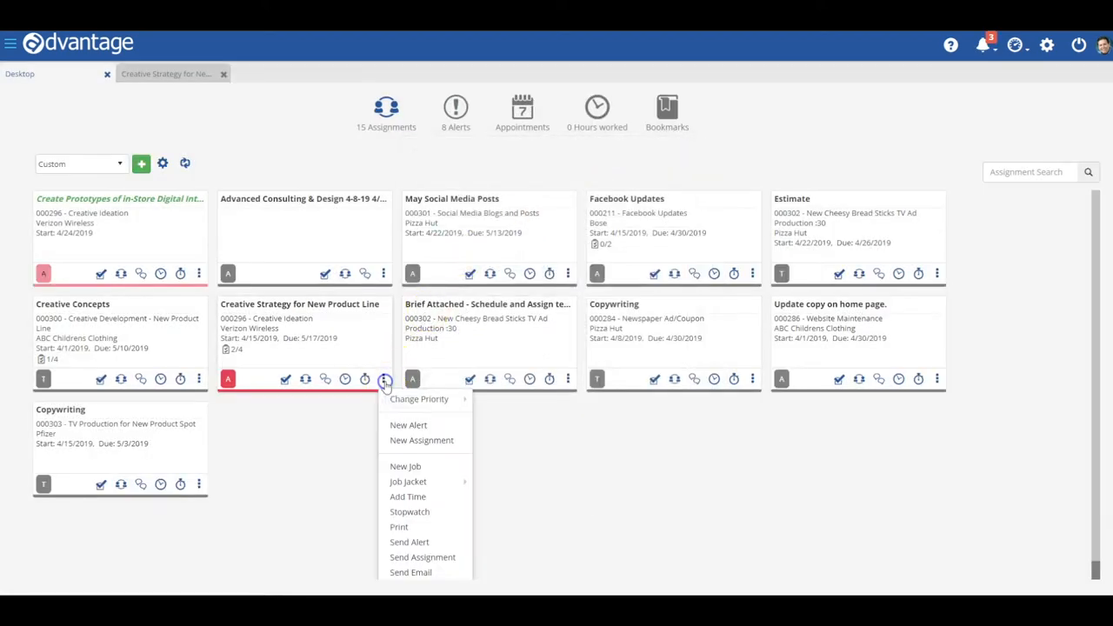
mouse_move(400, 522)
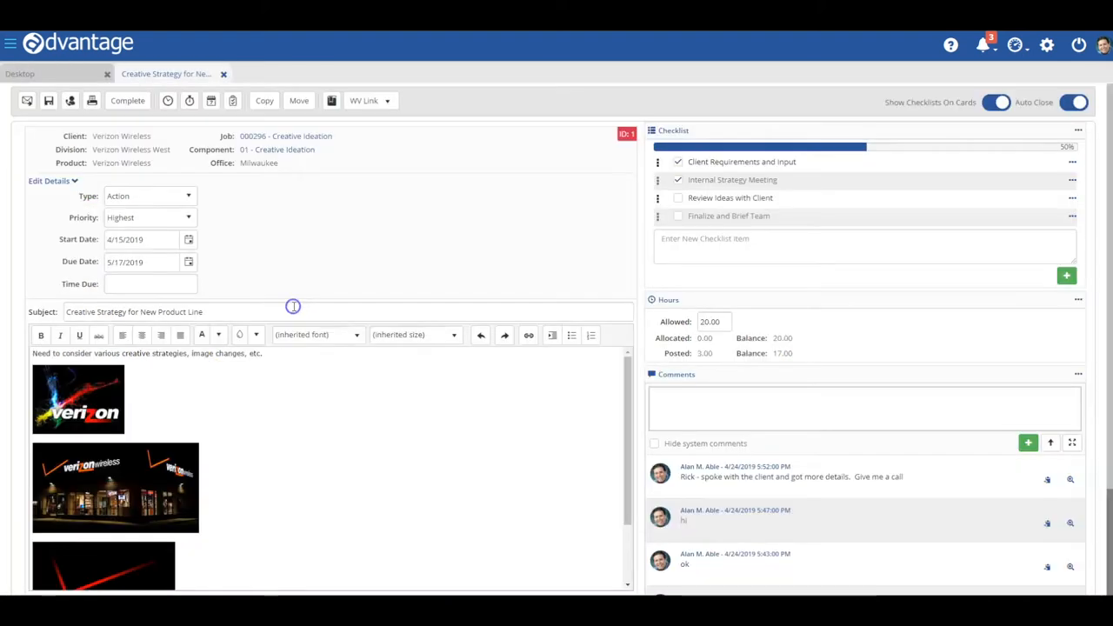
mouse_move(217, 280)
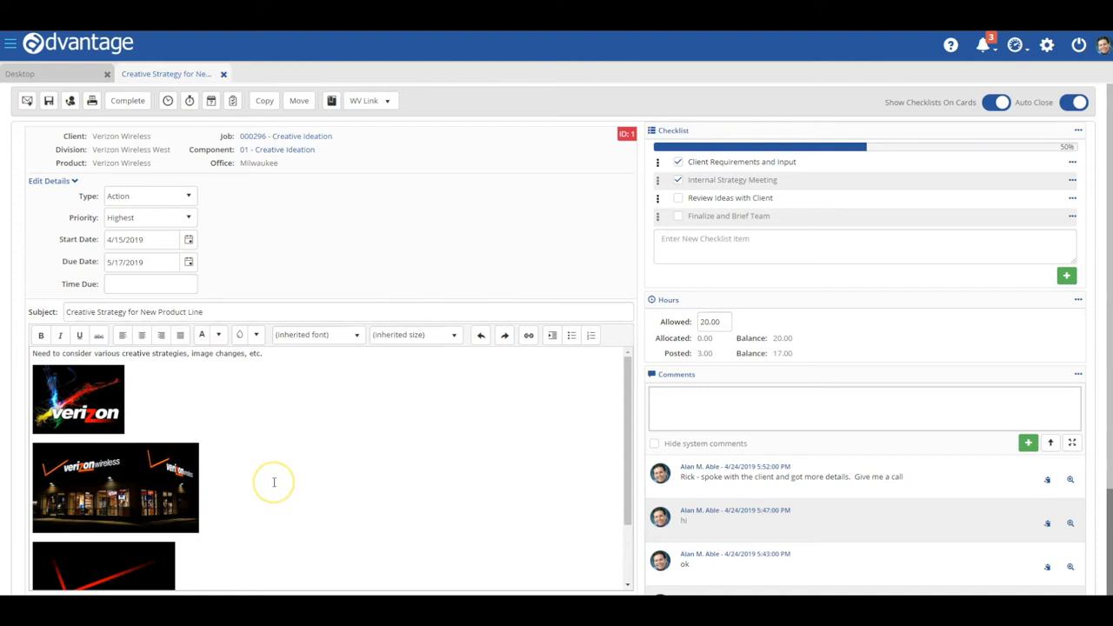
- Scroll the Creative Strategy assignment down to its attachments and Assignees section
scroll("down", 3)
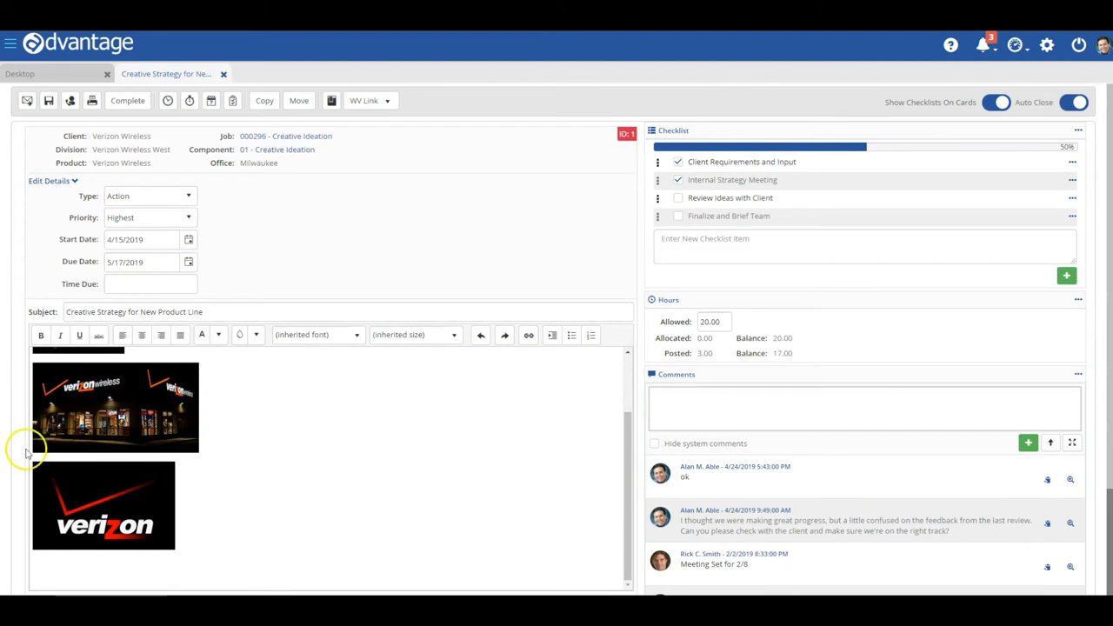
scroll("down", 3)
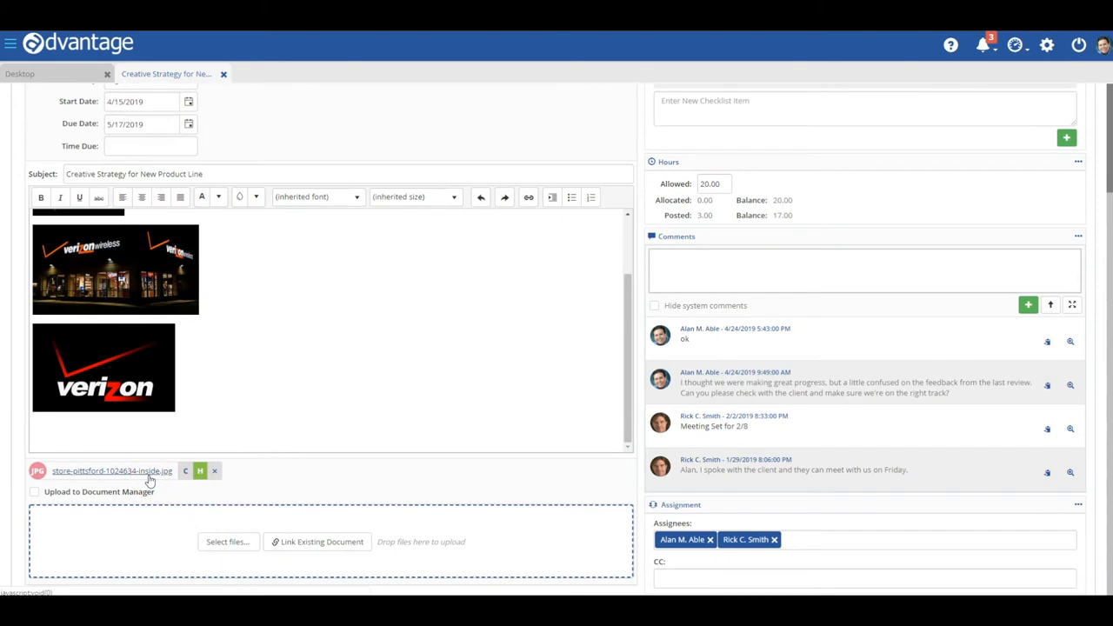
mouse_move(200, 469)
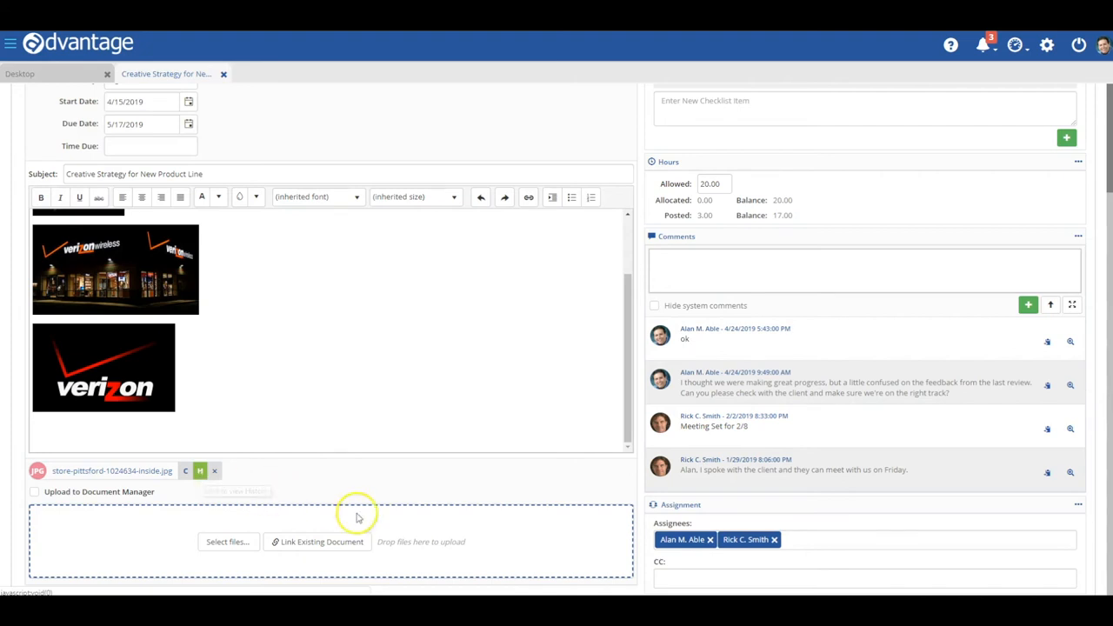
mouse_move(749, 520)
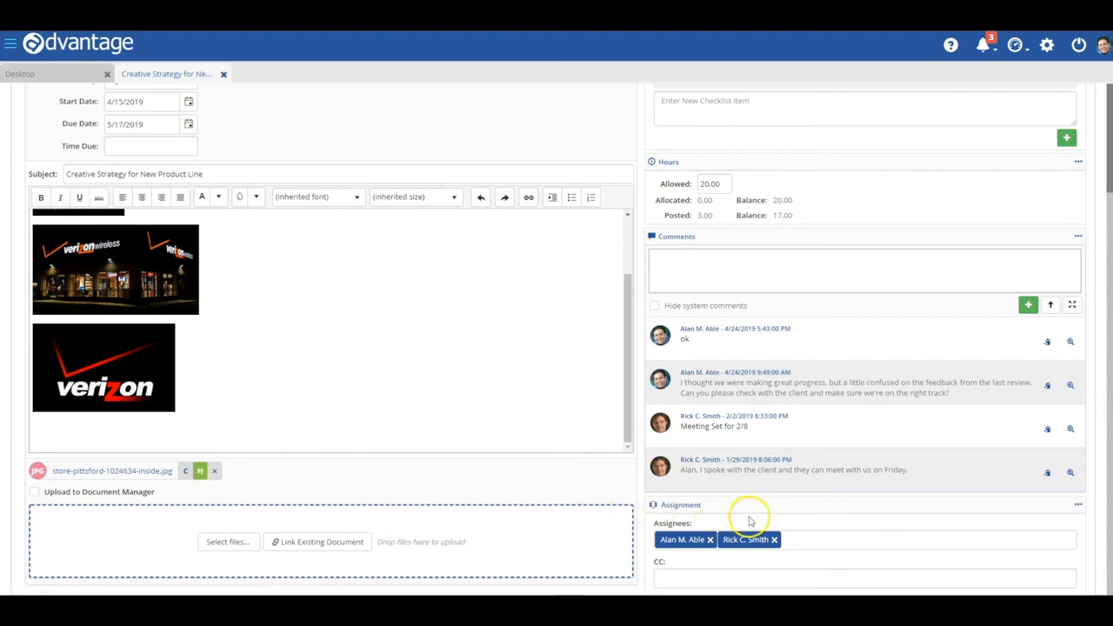
mouse_move(825, 541)
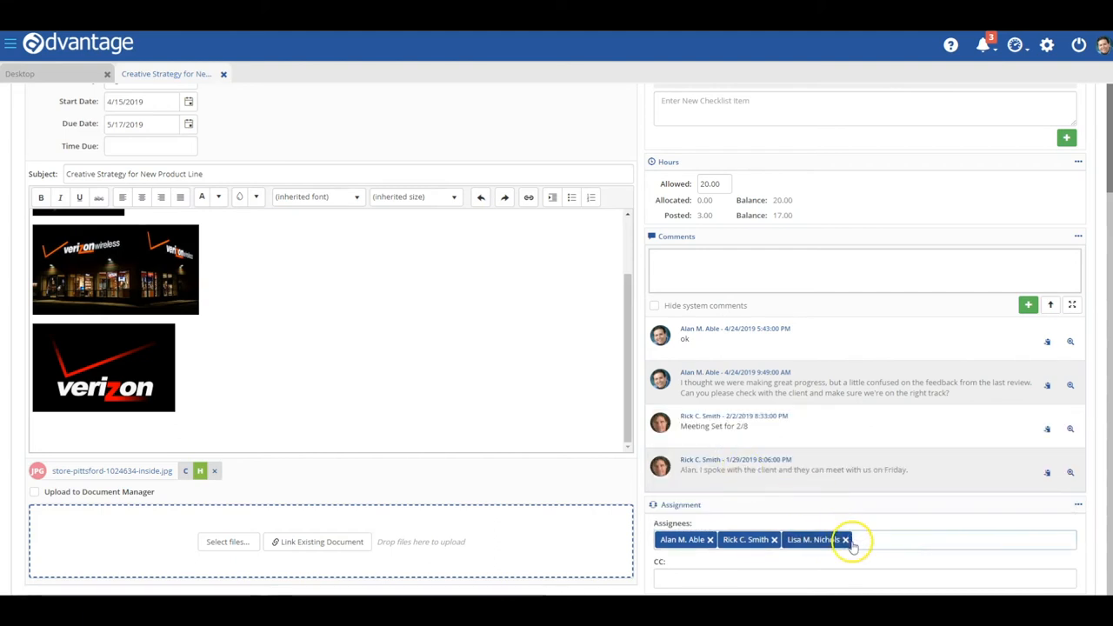
- Remove the extra third assignee and add a team member as CC on the assignment
left_click(845, 539)
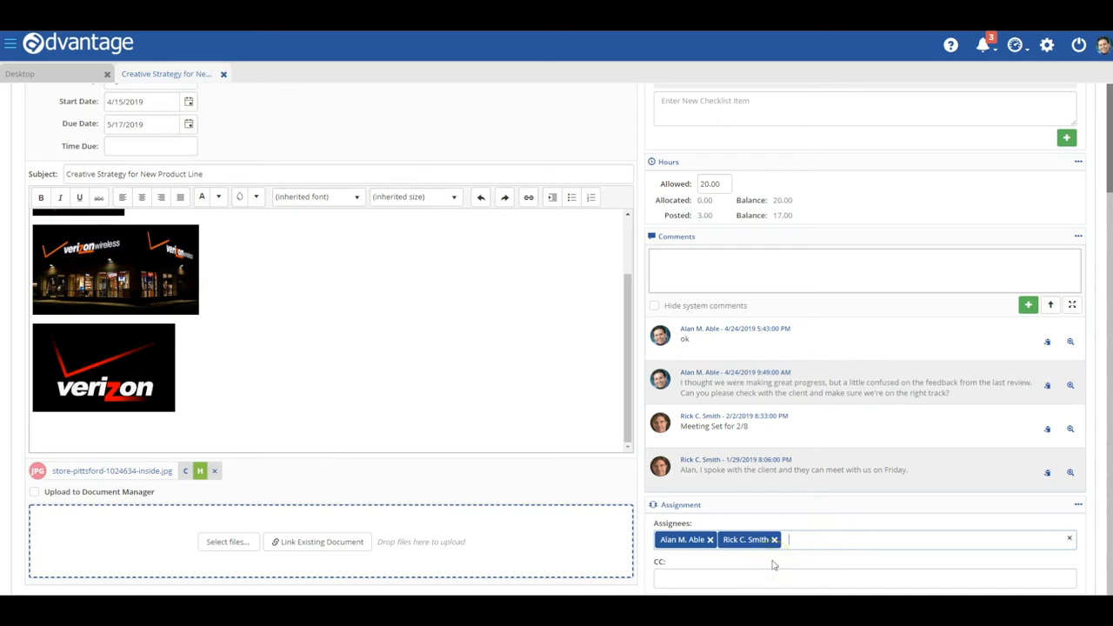
left_click(869, 539)
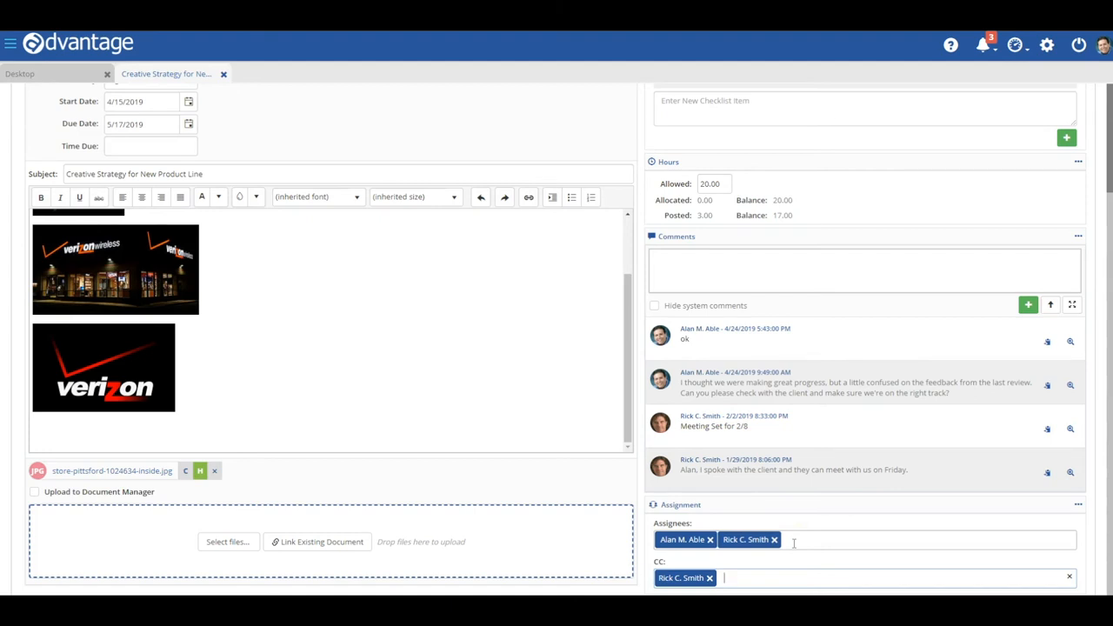
mouse_move(828, 341)
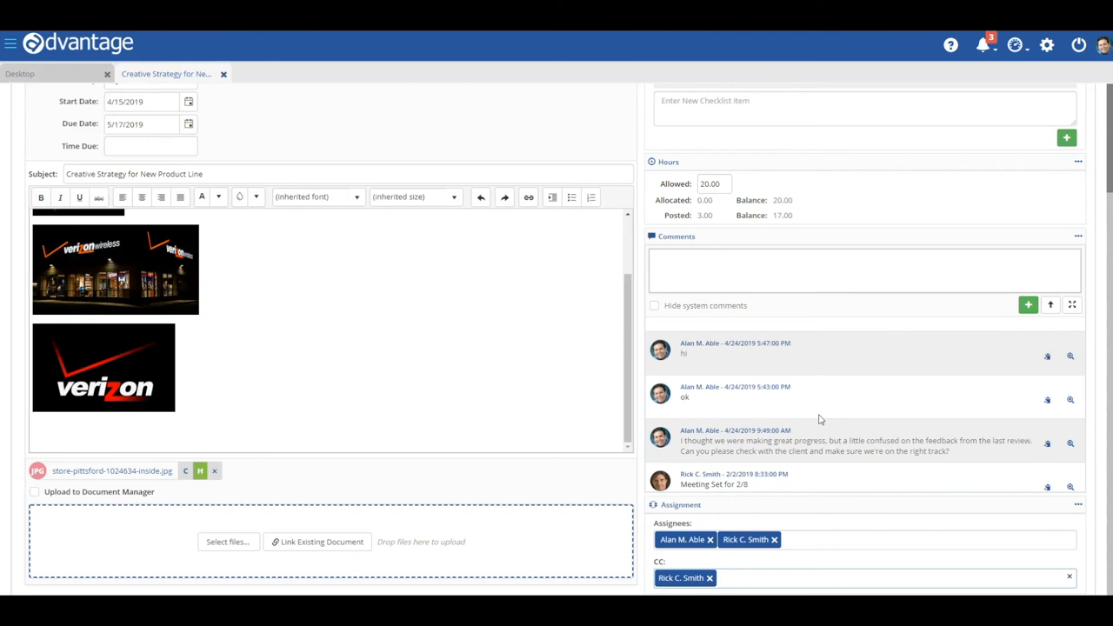
left_click(887, 578)
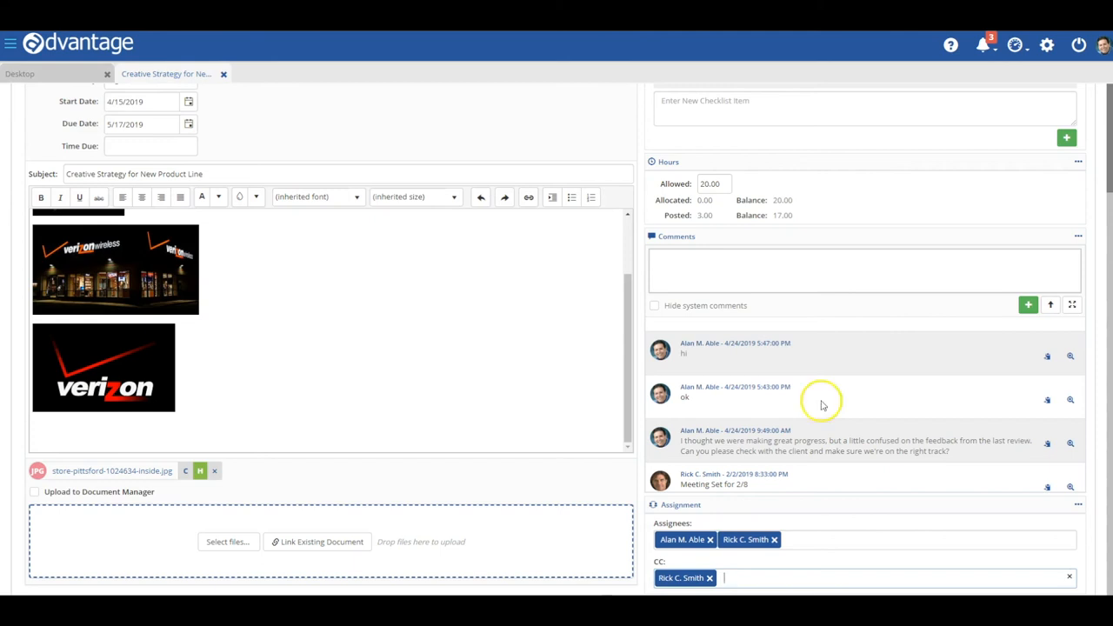
mouse_move(851, 383)
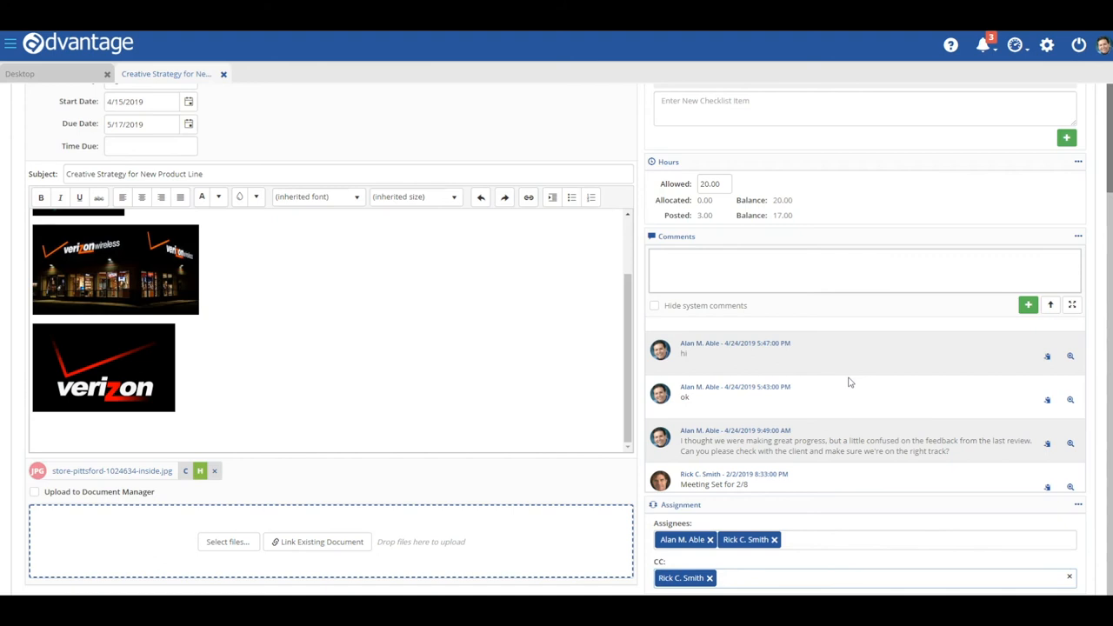
mouse_move(863, 322)
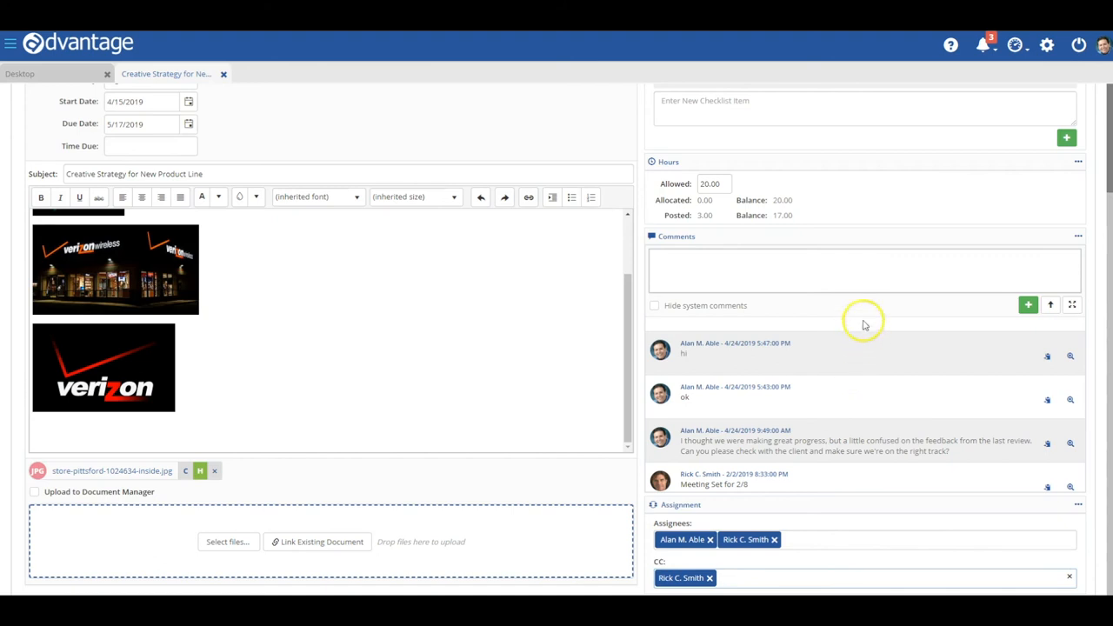
- Tick Review Ideas with Client in the checklist, raising completion to 75%
scroll("up", 3)
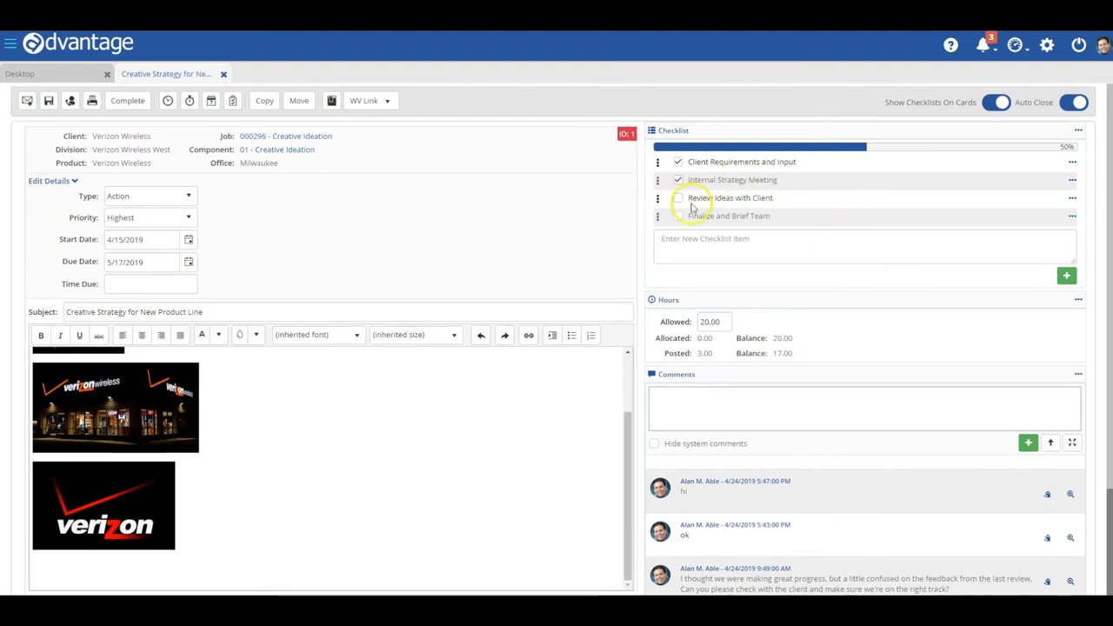
left_click(679, 198)
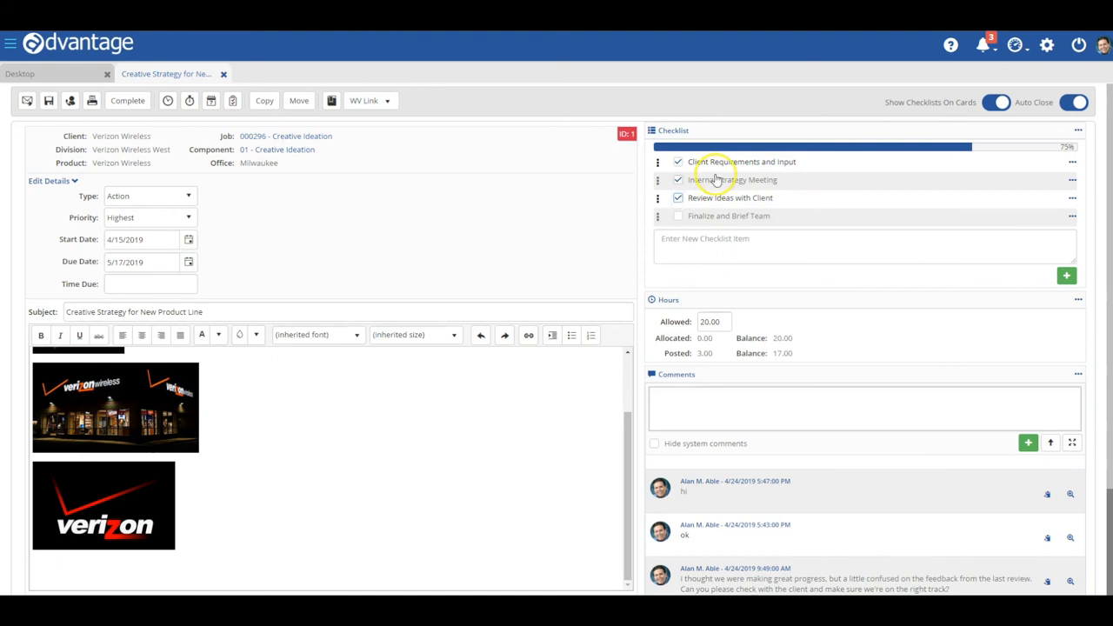
mouse_move(727, 133)
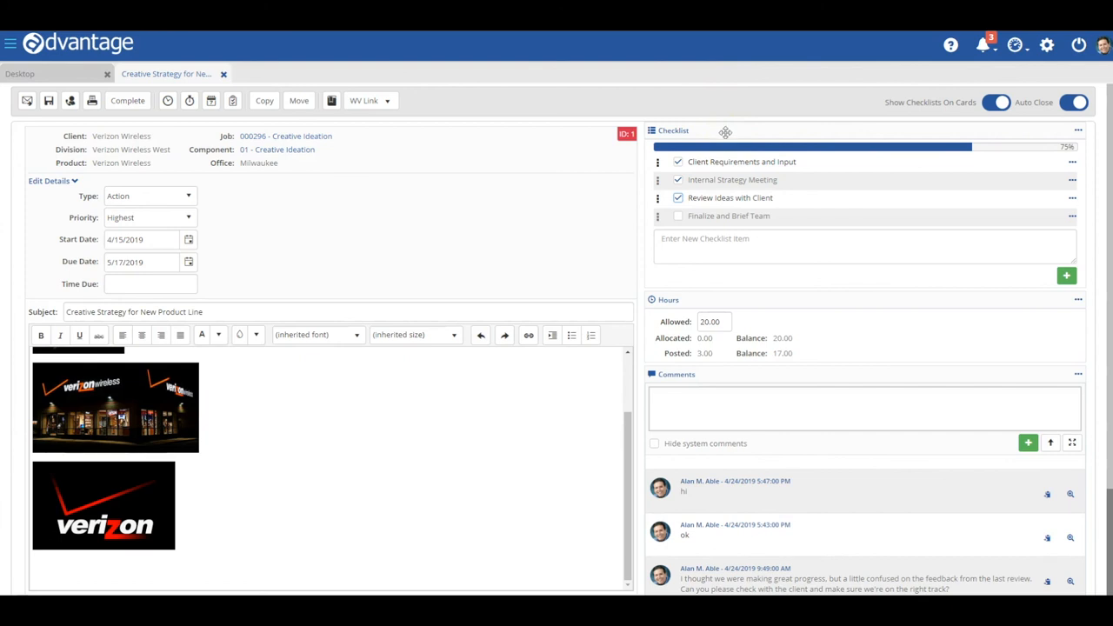
mouse_move(609, 108)
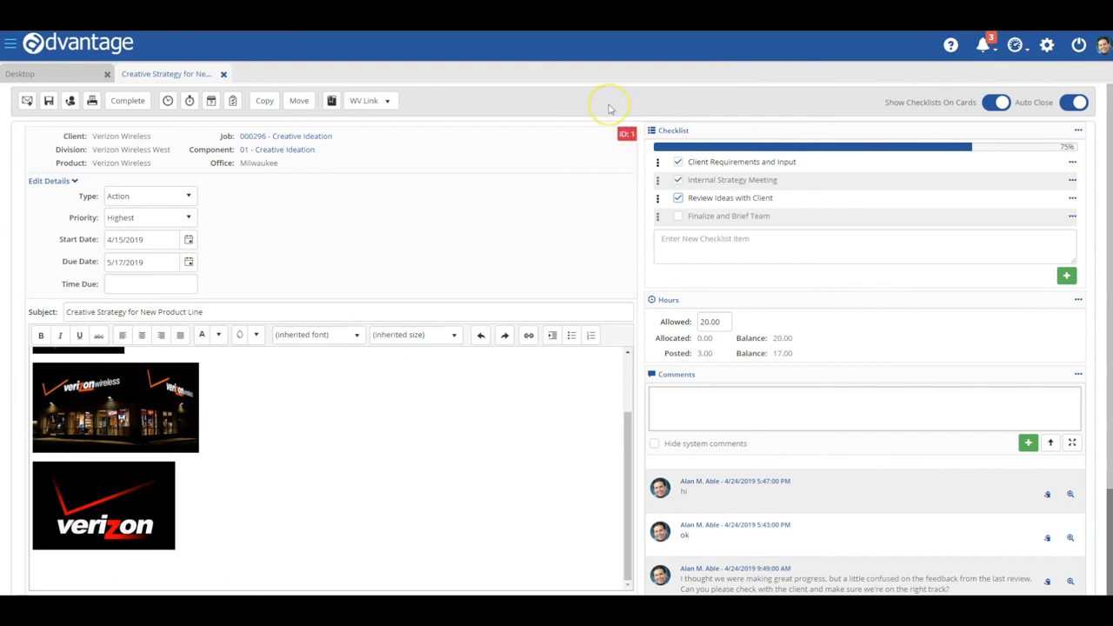